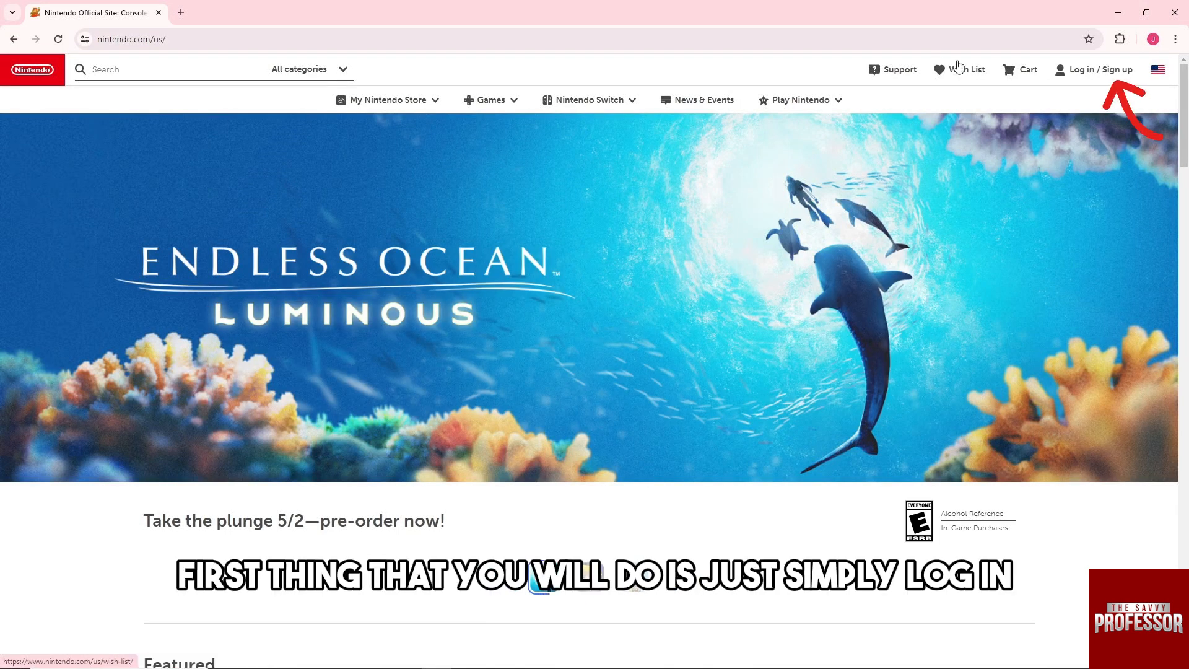
Step: Sign in through the Log in / Sign up panel on Nintendo.com
left_click(1100, 70)
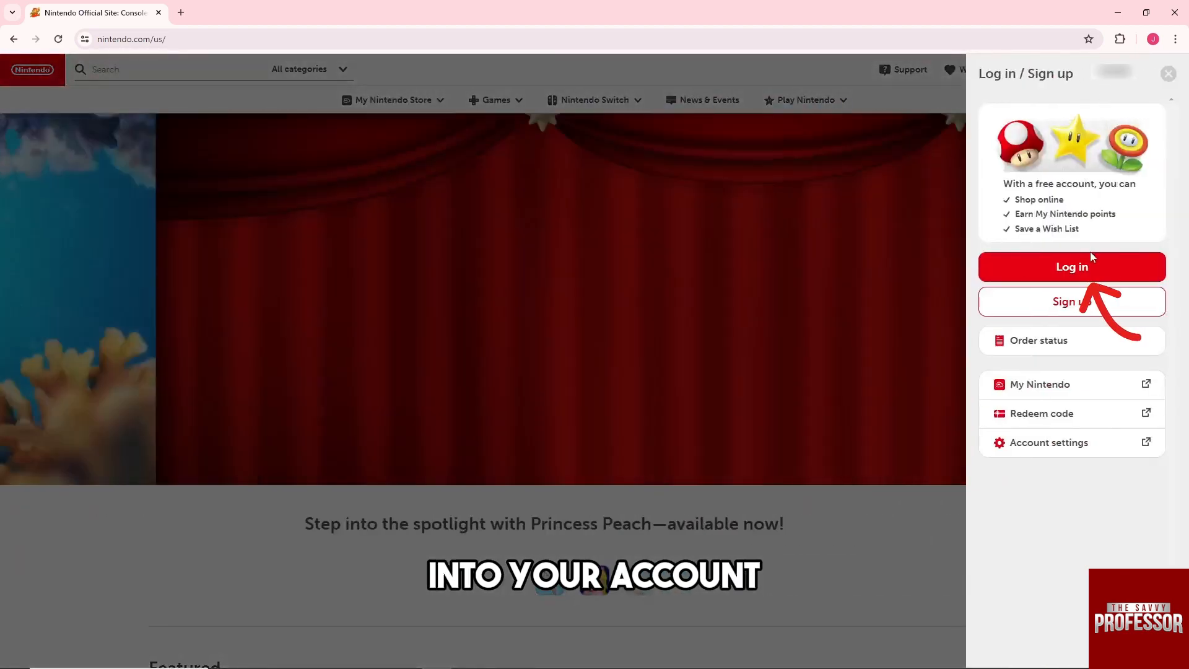
left_click(1072, 267)
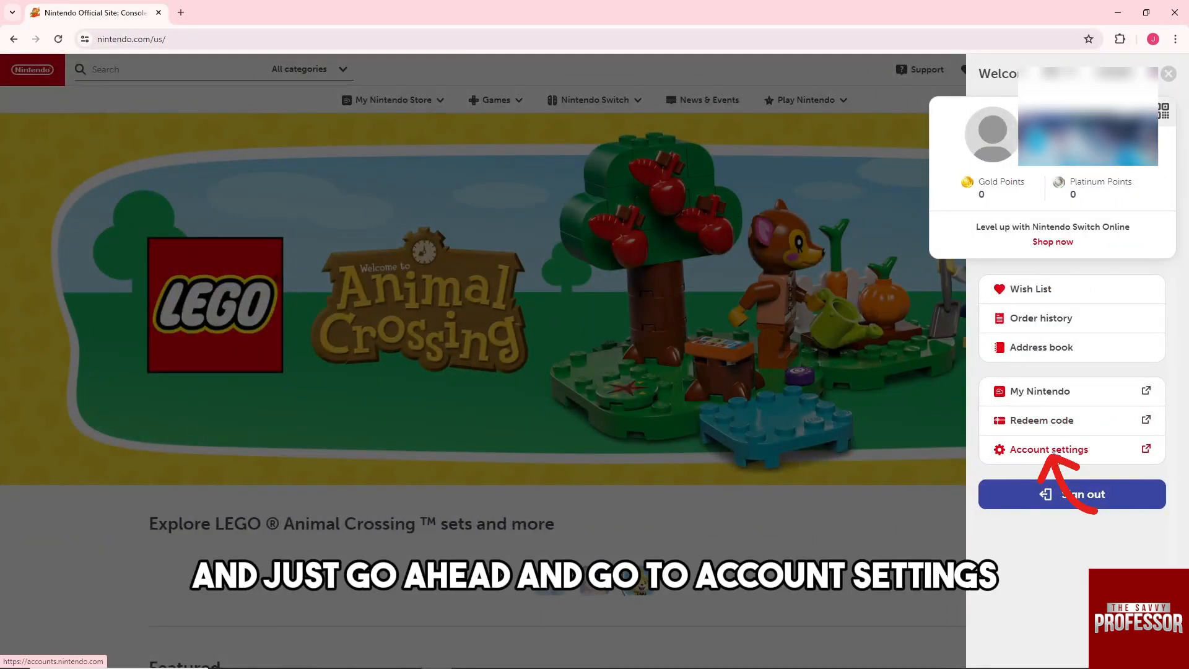
Step: Go from Account settings to the Sign-in and security settings page
left_click(1049, 450)
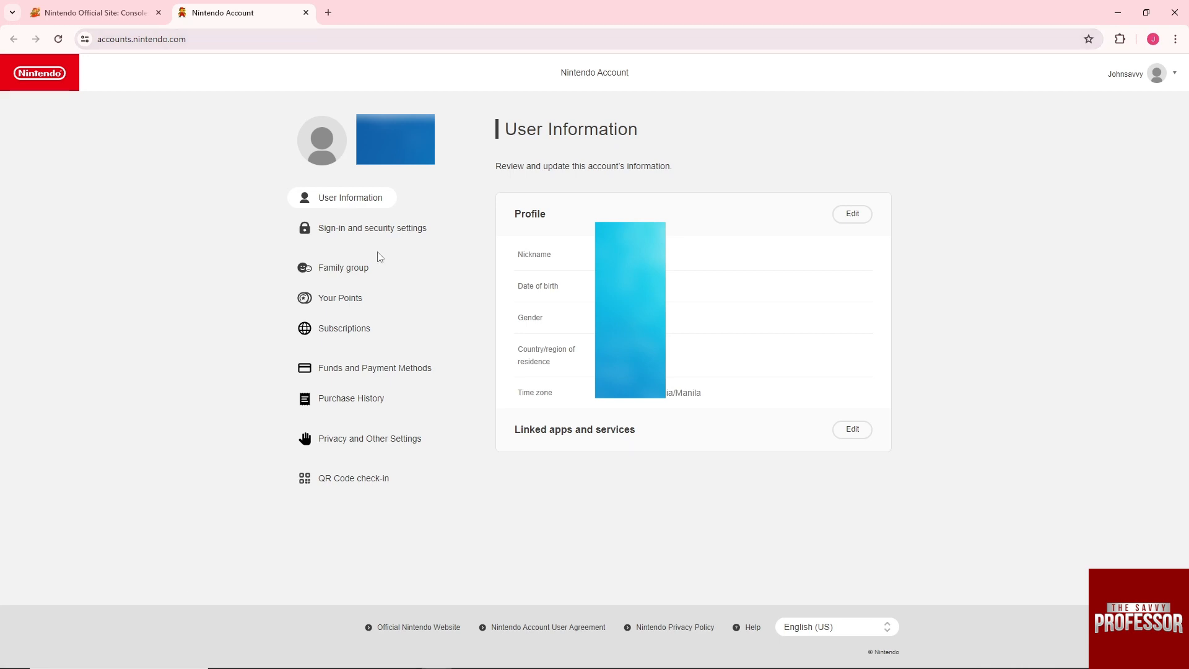
left_click(372, 228)
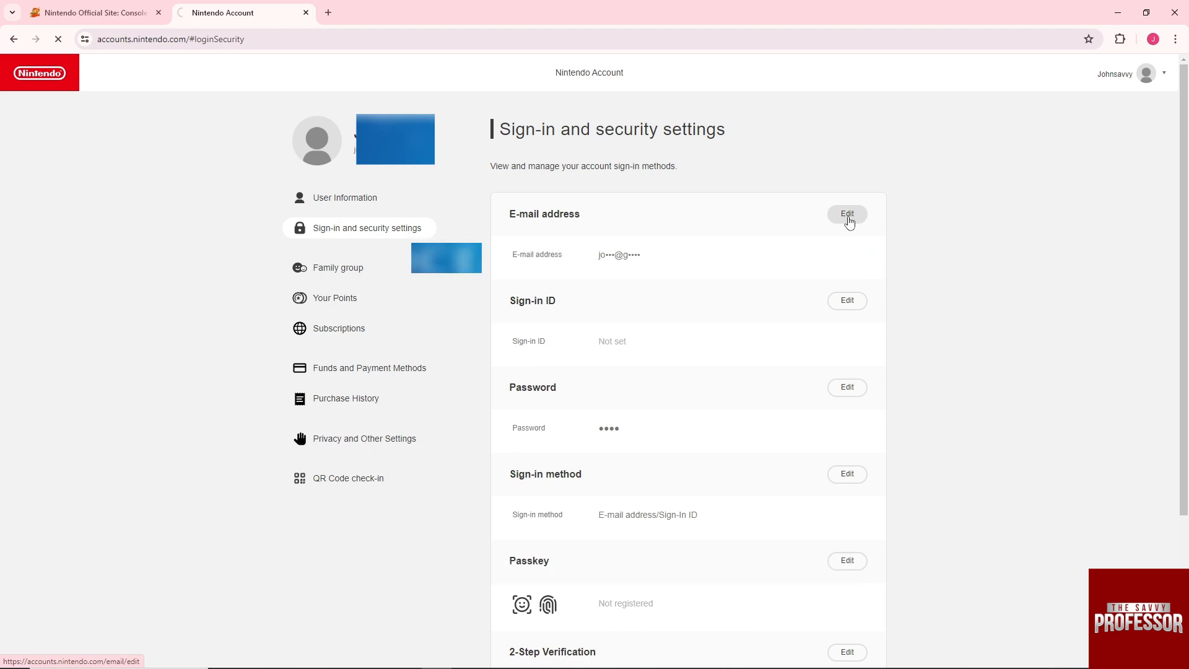
Step: Edit the e-mail address and request a verification code to the registered e-mail
left_click(847, 214)
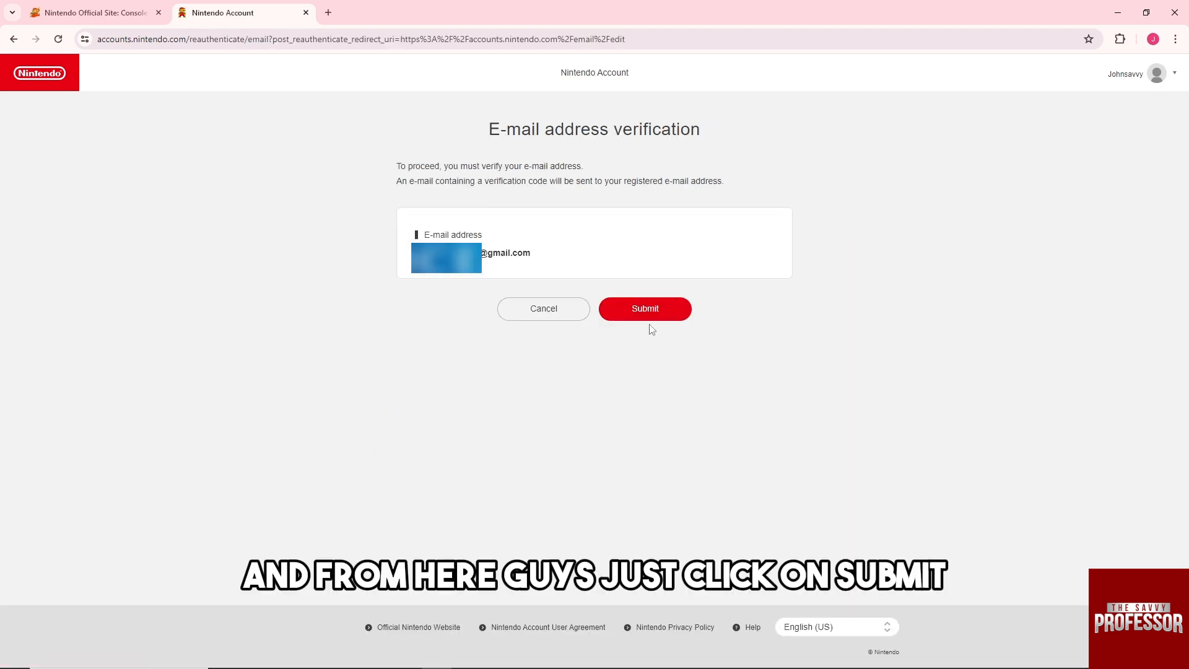
left_click(646, 308)
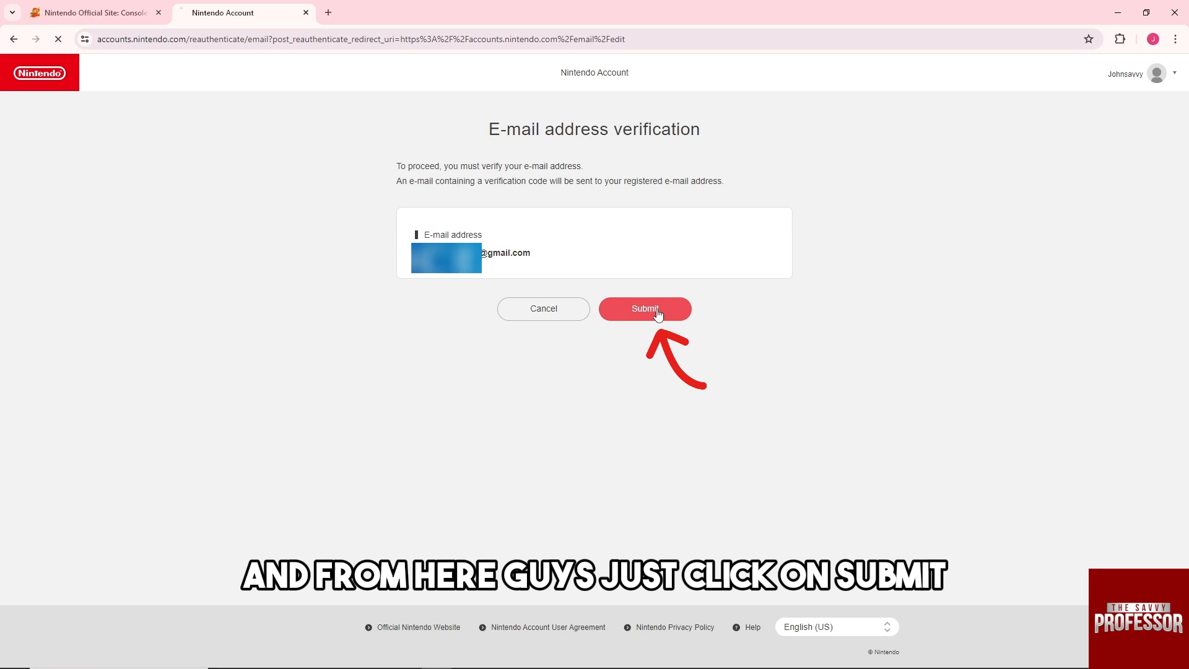
left_click(645, 308)
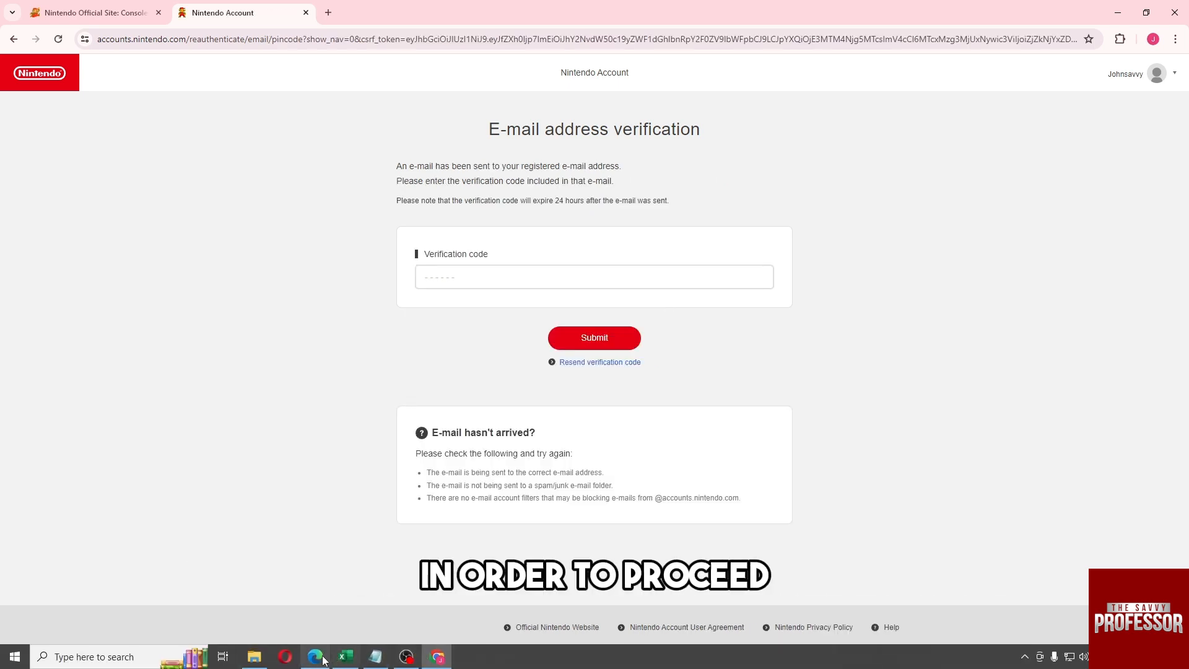
left_click(595, 277)
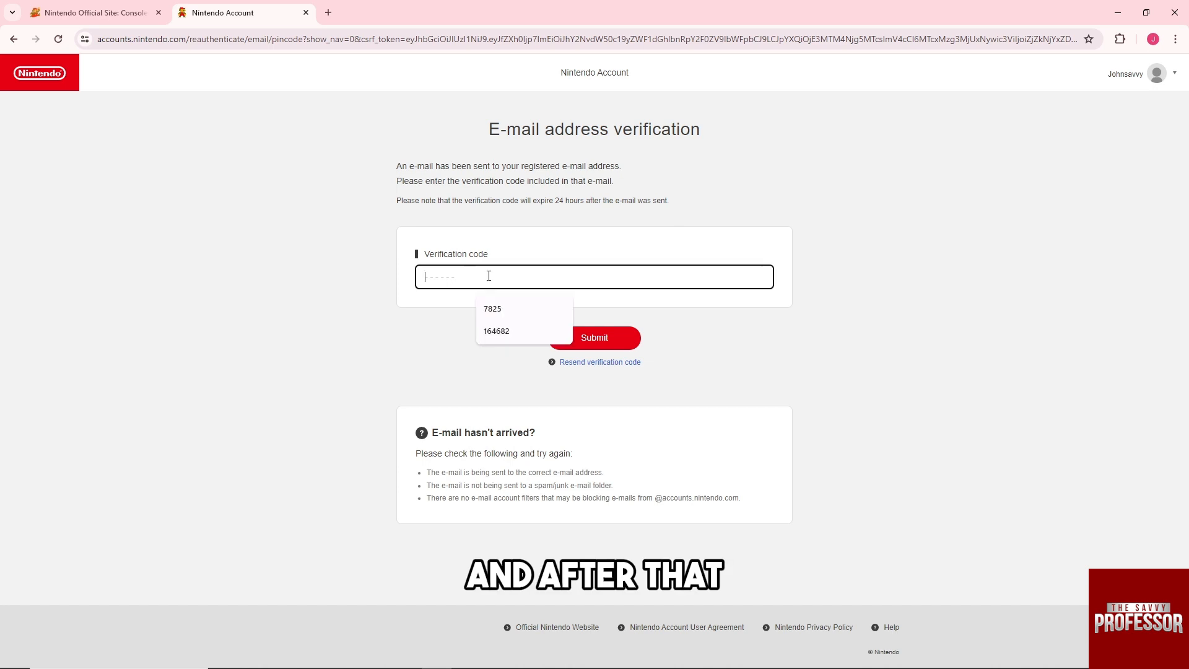
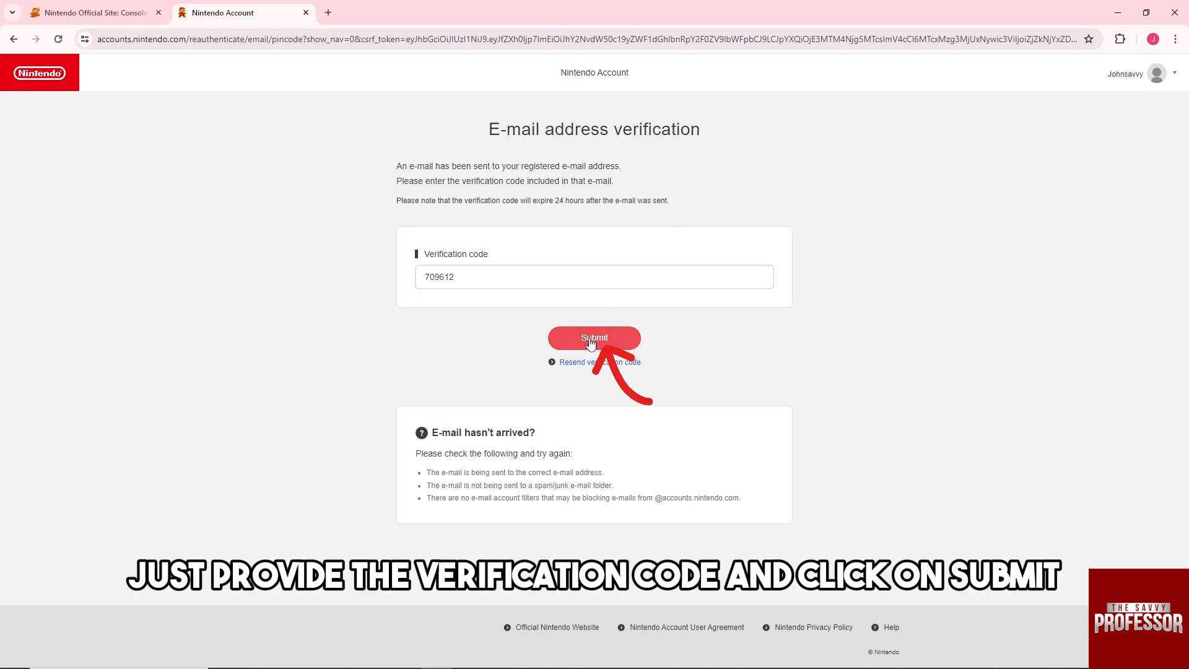
left_click(593, 338)
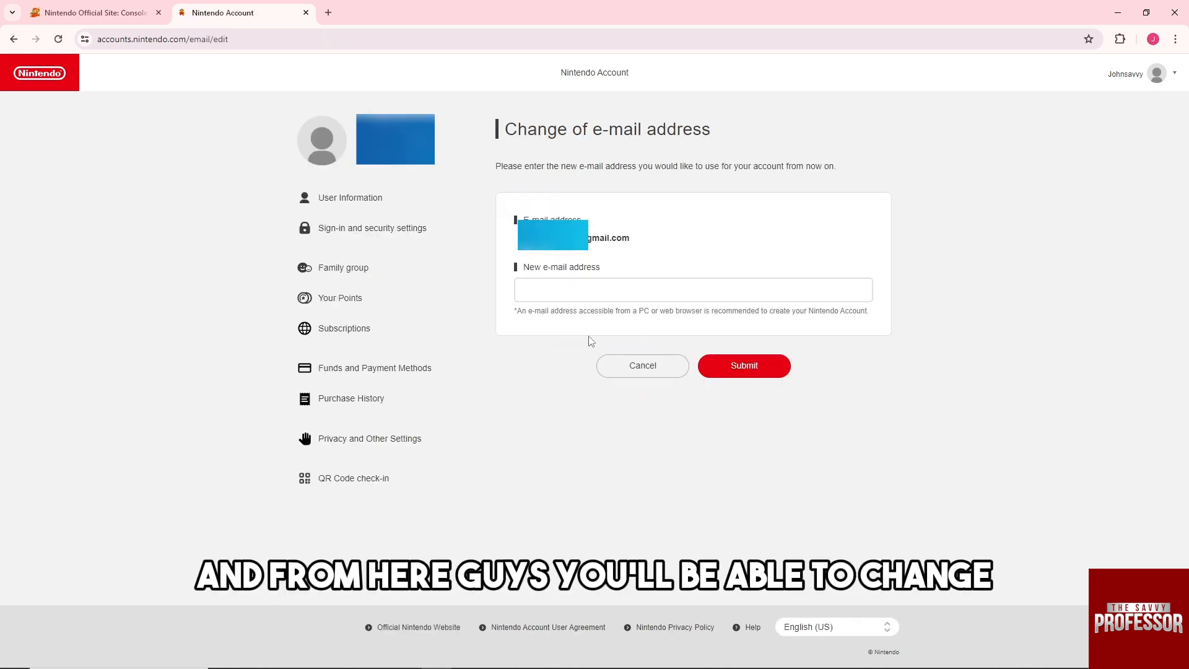